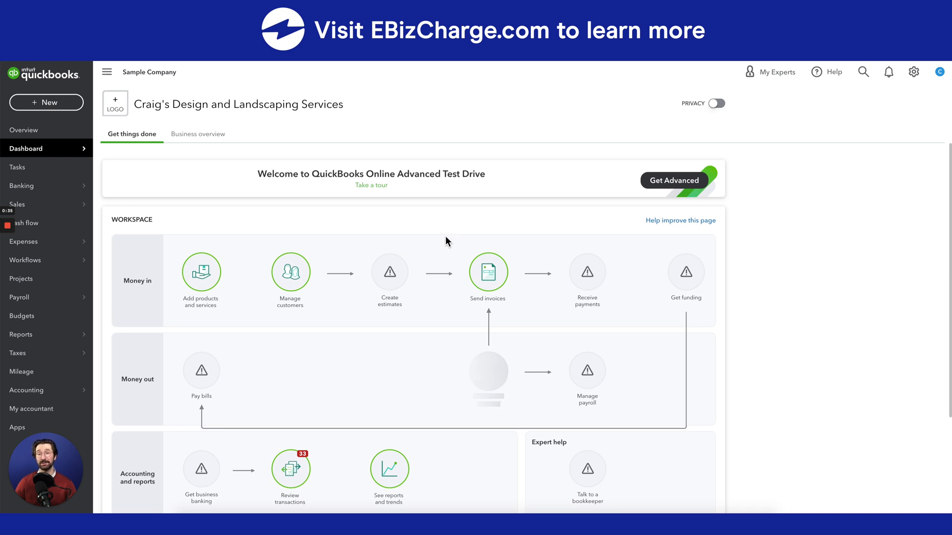
pyautogui.moveTo(444, 236)
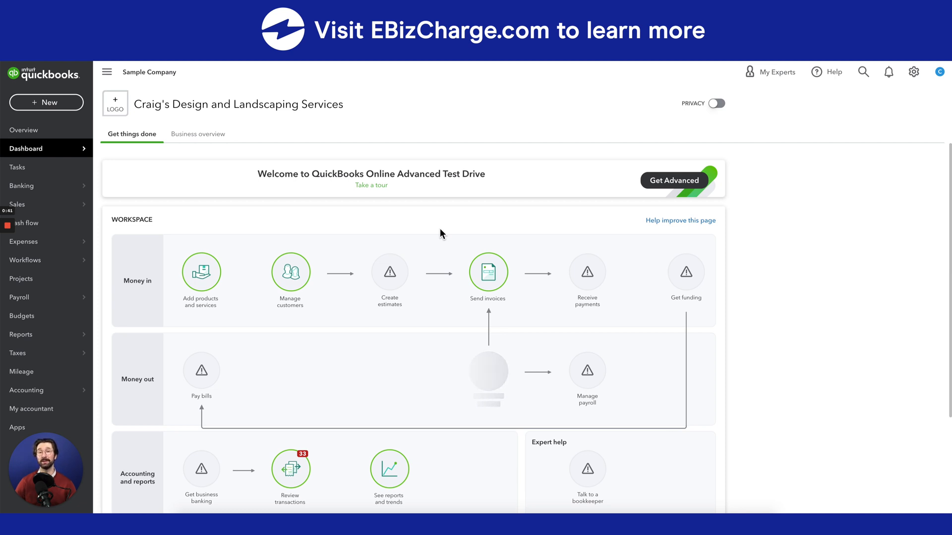
pyautogui.moveTo(434, 238)
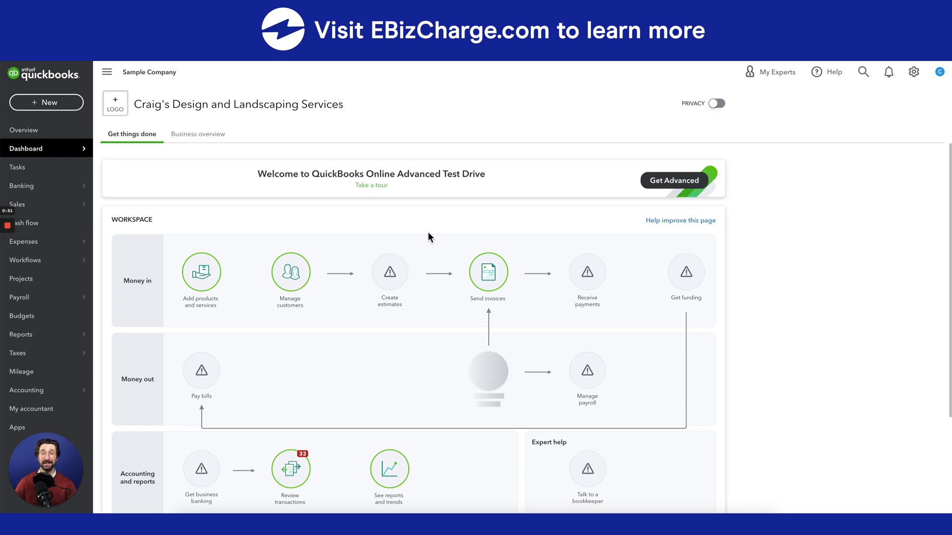
pyautogui.moveTo(423, 233)
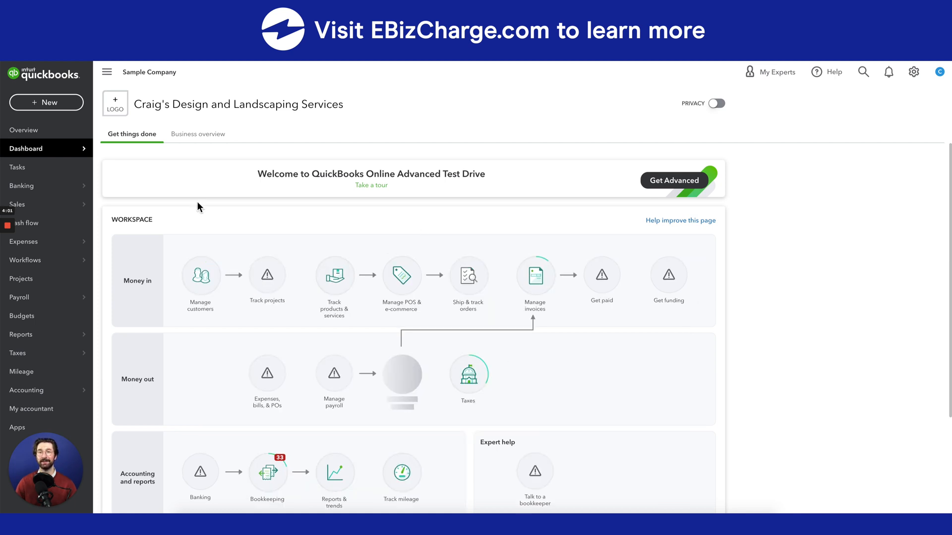
pyautogui.moveTo(241, 204)
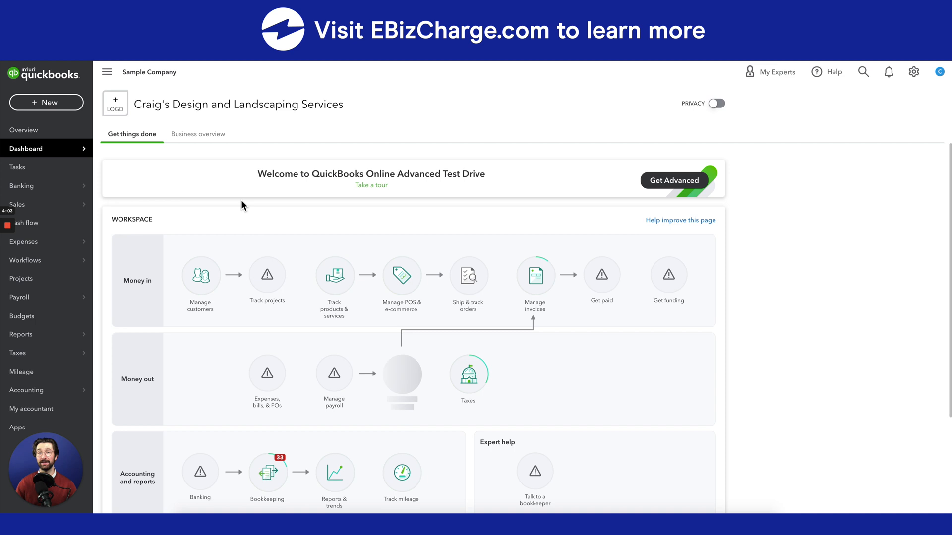
pyautogui.moveTo(249, 202)
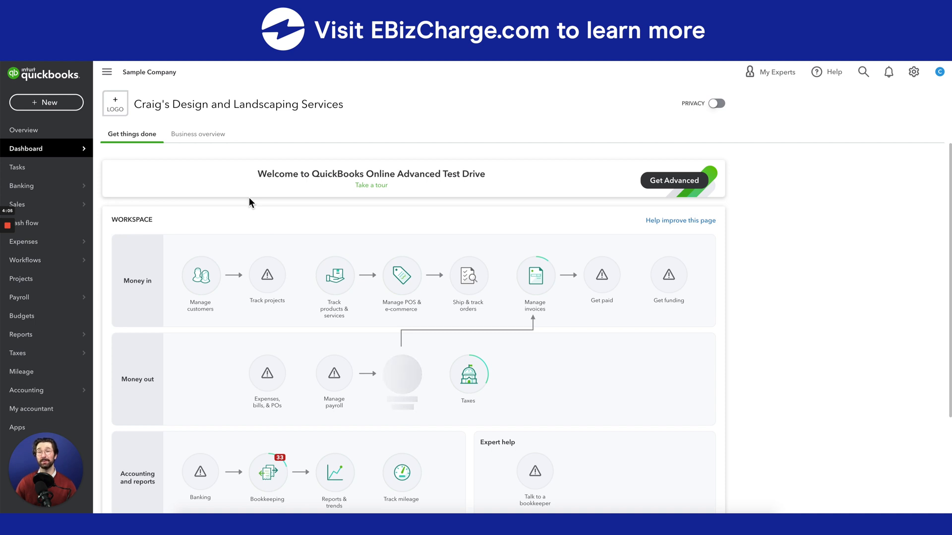
pyautogui.moveTo(236, 211)
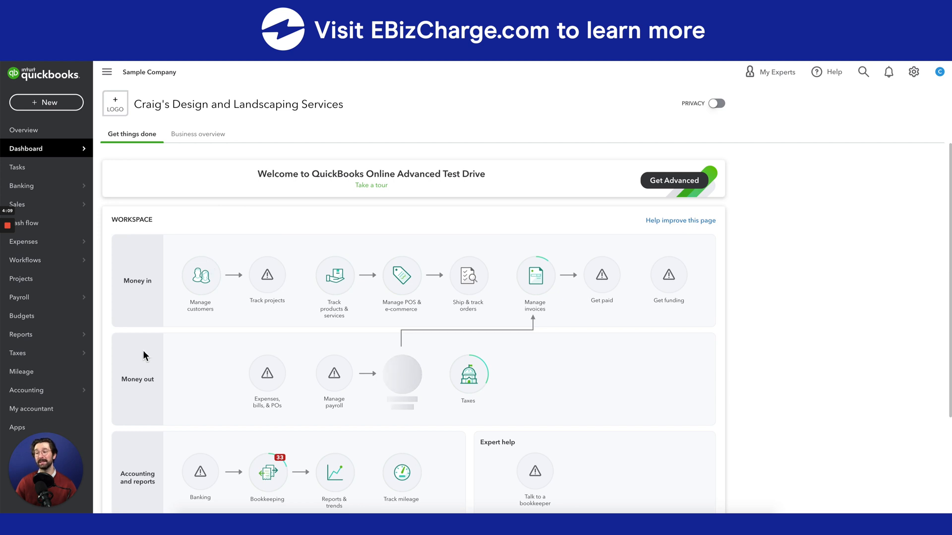
# - Open Reconcile for Checking, review the setup form, then go to its bank register
pyautogui.click(27, 390)
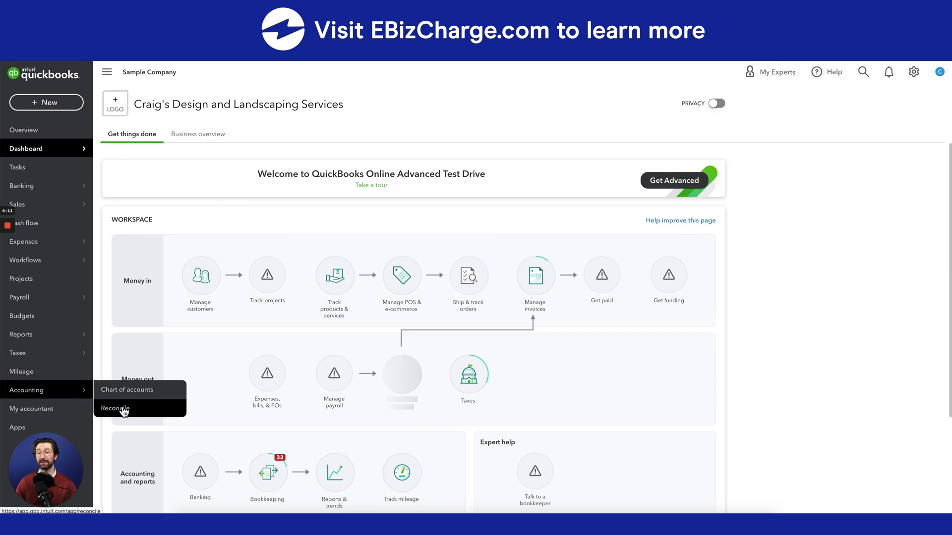
pyautogui.click(114, 408)
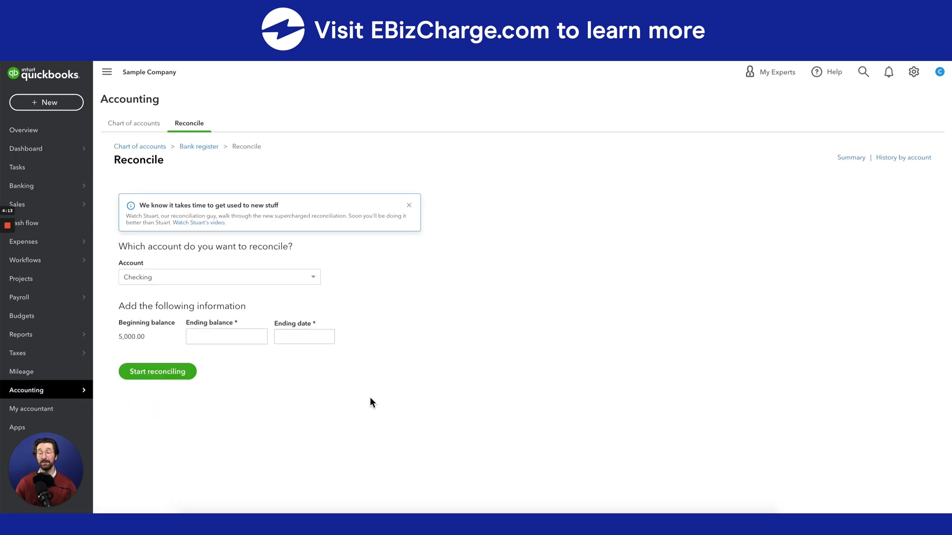
pyautogui.moveTo(381, 395)
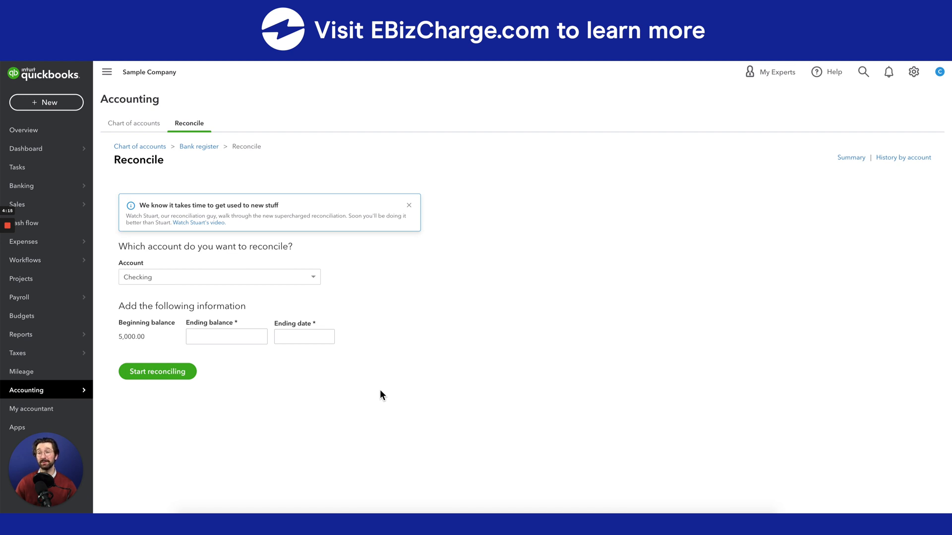
pyautogui.moveTo(187, 282)
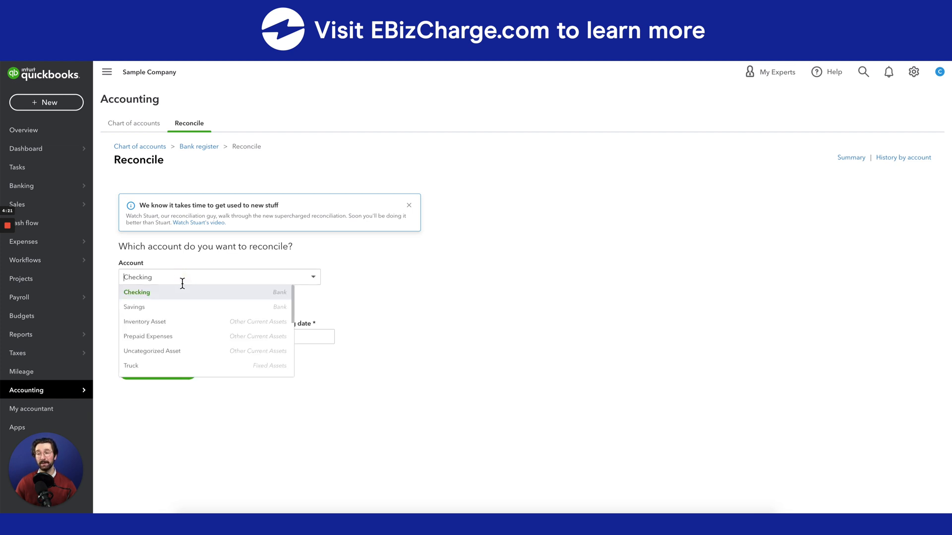
pyautogui.scroll(-3)
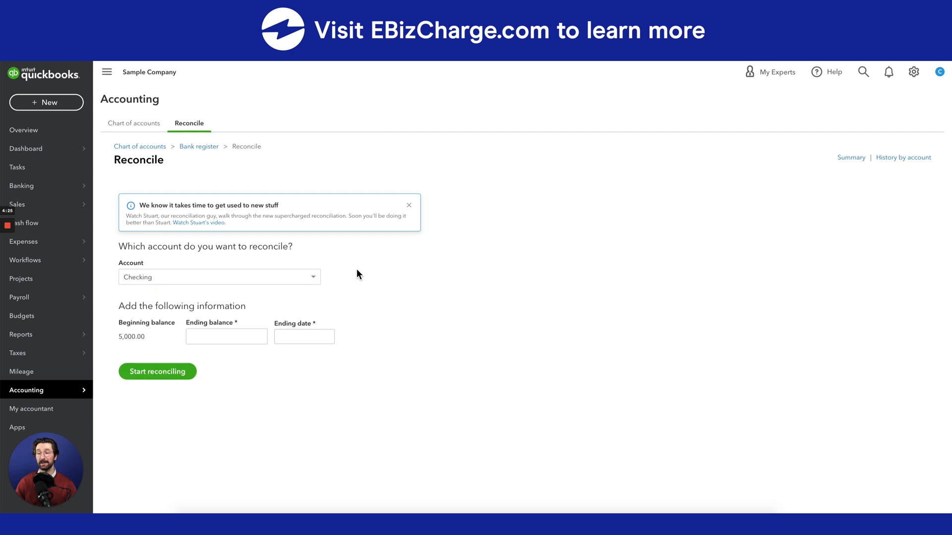
pyautogui.moveTo(289, 275)
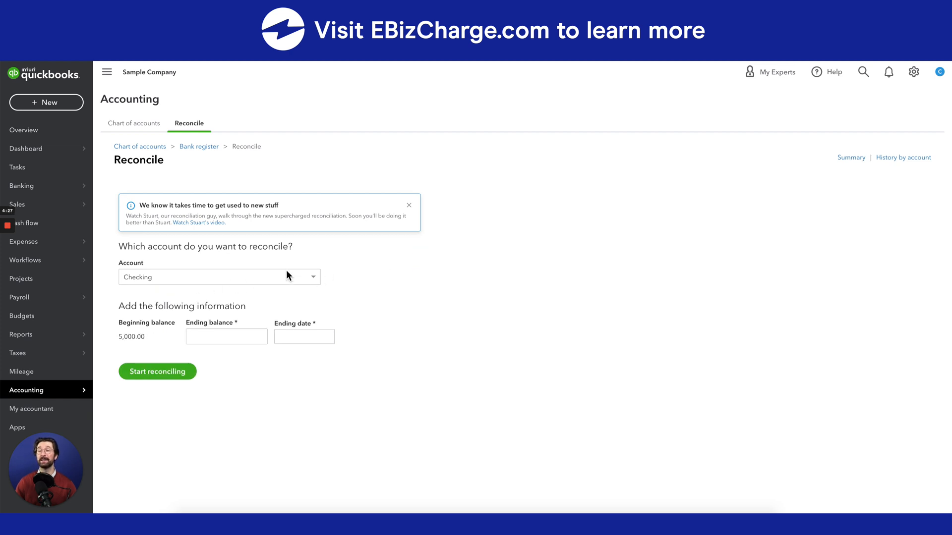
pyautogui.moveTo(306, 323)
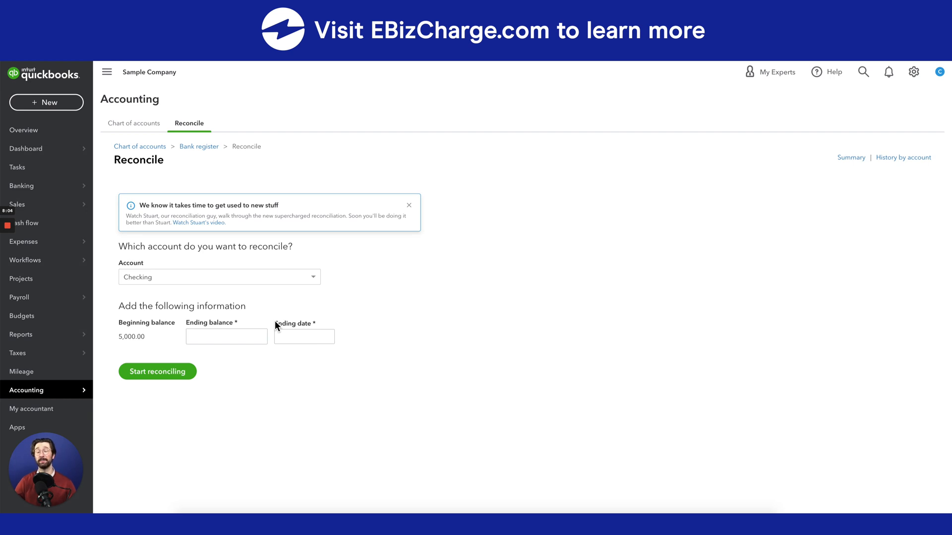
pyautogui.moveTo(372, 313)
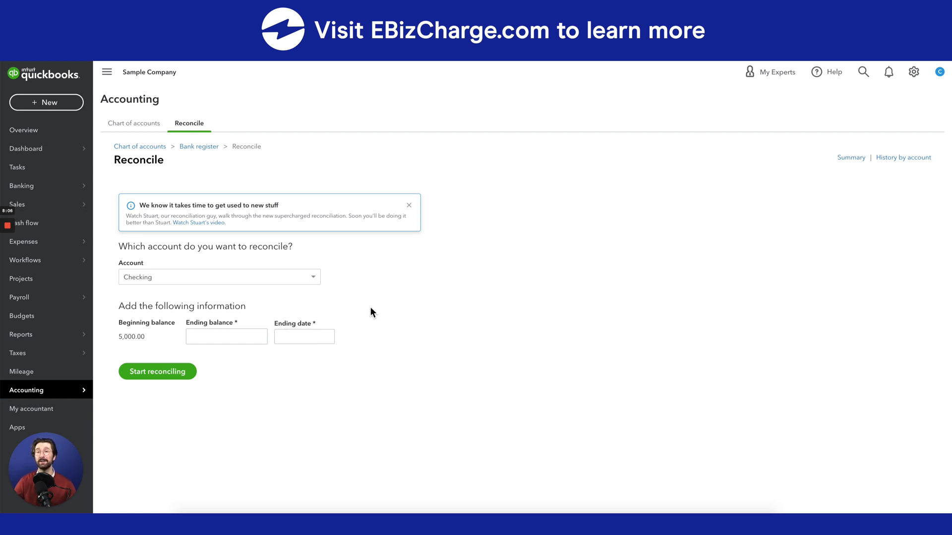
pyautogui.click(226, 336)
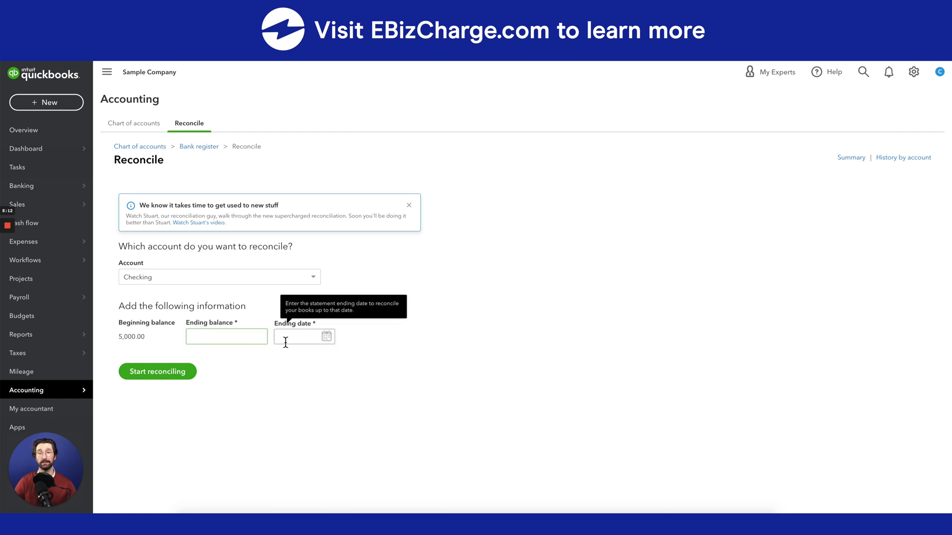
pyautogui.moveTo(355, 203)
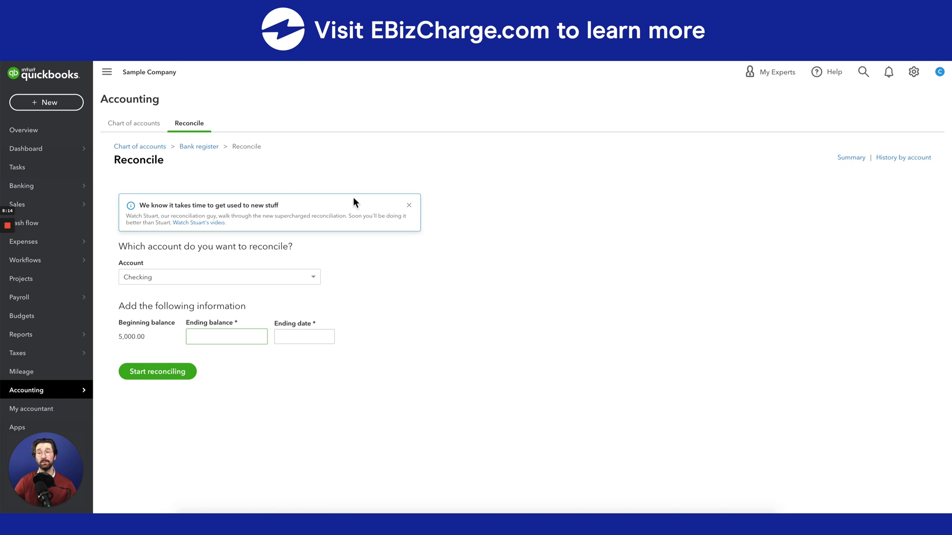
pyautogui.click(198, 147)
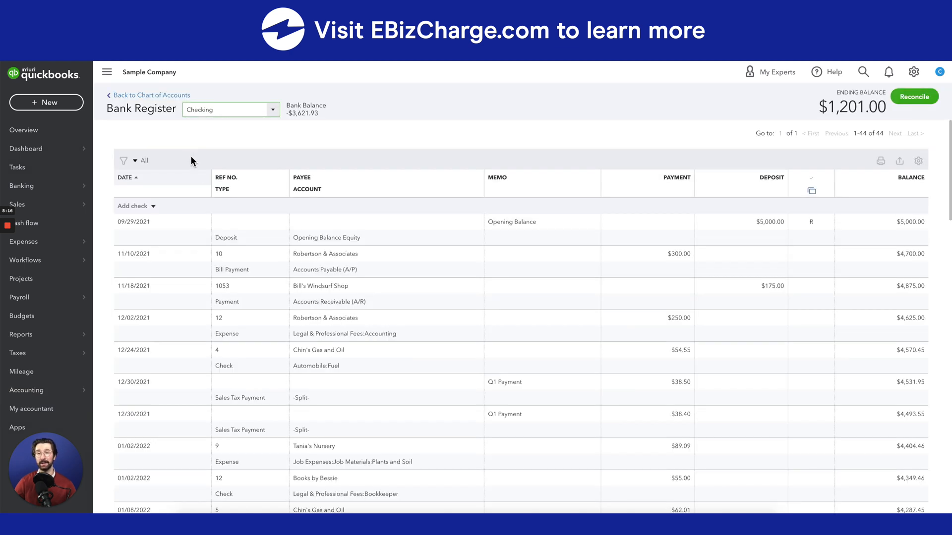
pyautogui.moveTo(841, 111)
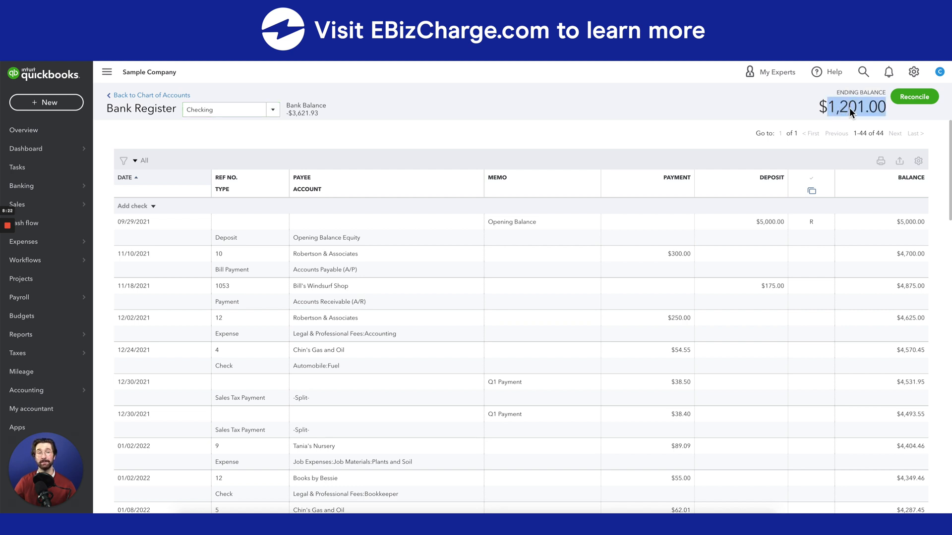
pyautogui.moveTo(901, 111)
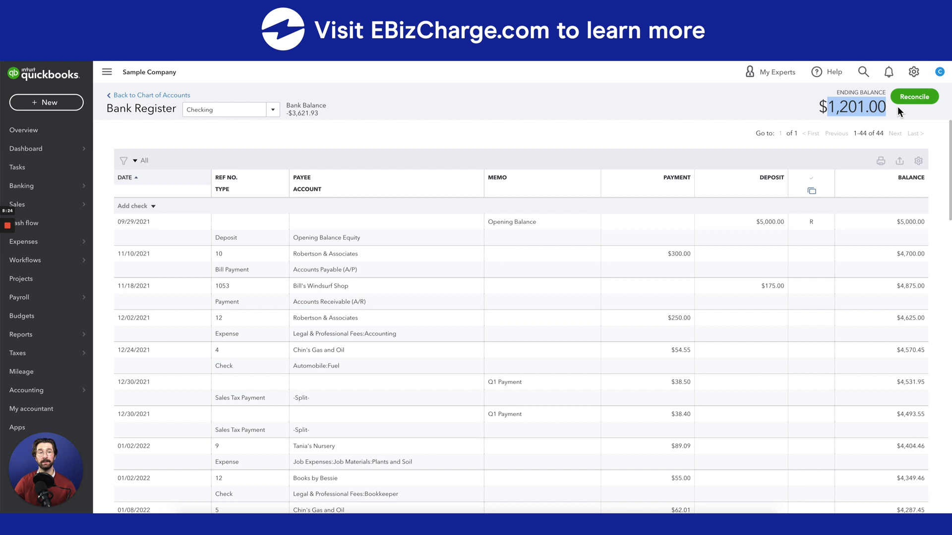
# - Go back to the Checking reconcile setup after noting the $1,201.00 ending balance
pyautogui.click(914, 97)
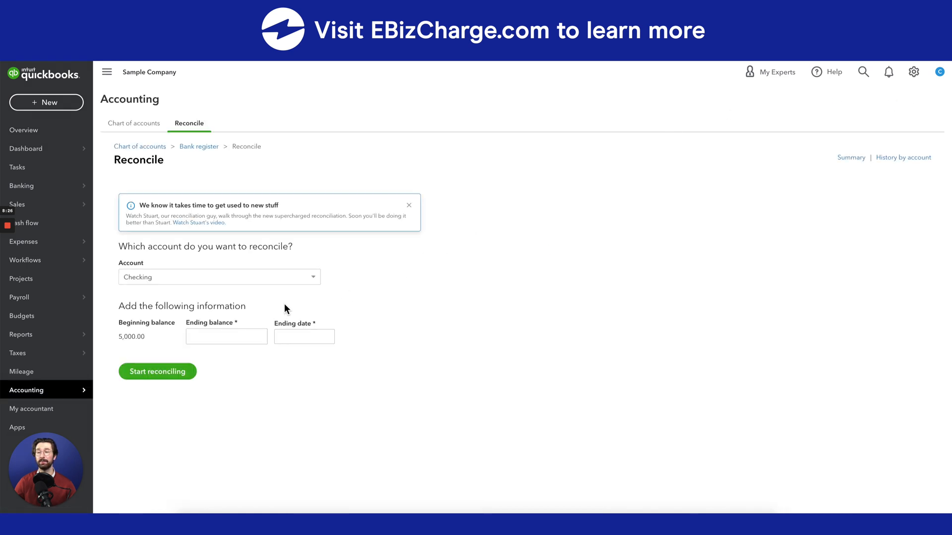
# - Paste 1,201.00 as ending balance, set ending date March 10, 2022, and start reconciling
pyautogui.rightClick(227, 336)
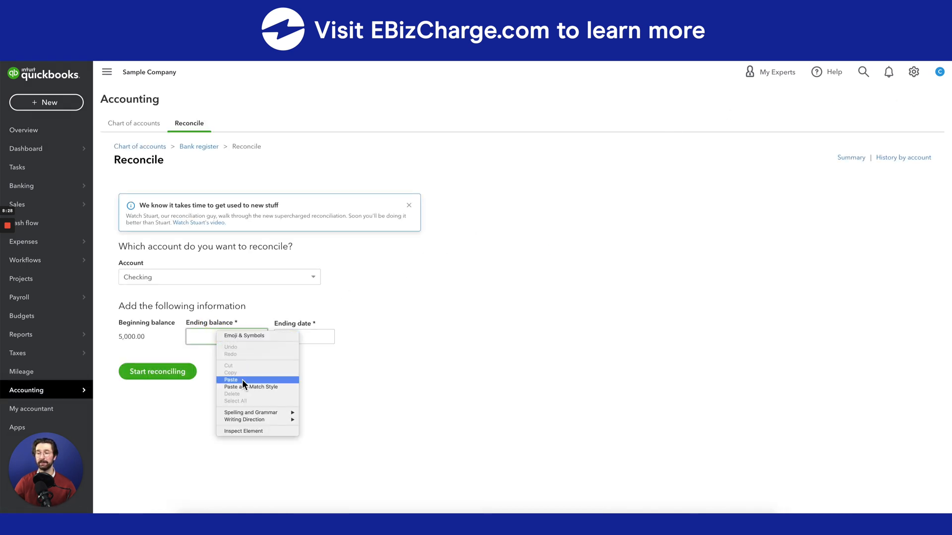
pyautogui.click(230, 379)
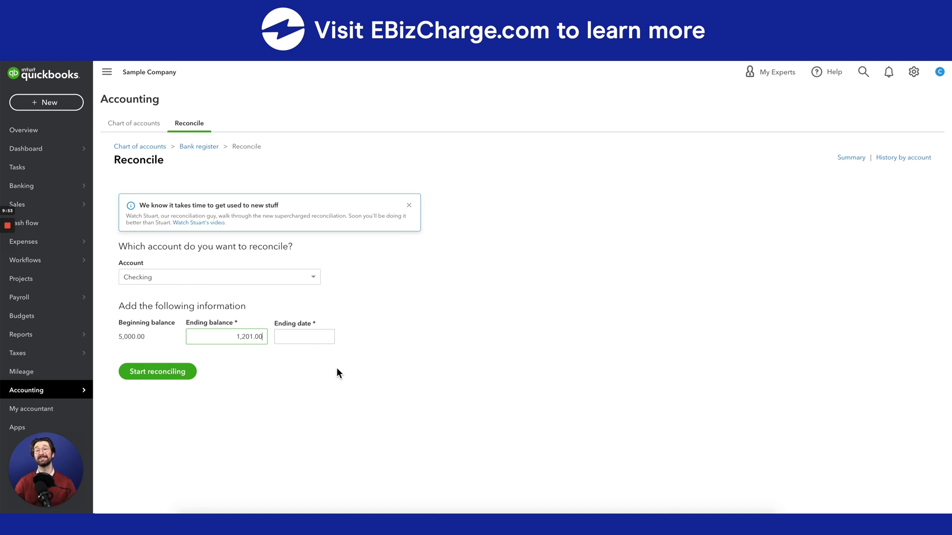
pyautogui.moveTo(328, 370)
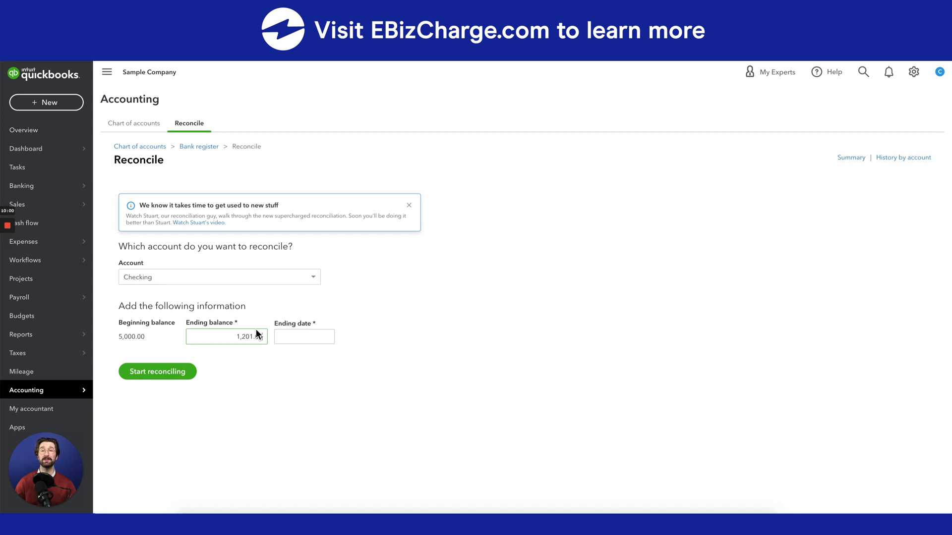
pyautogui.click(303, 337)
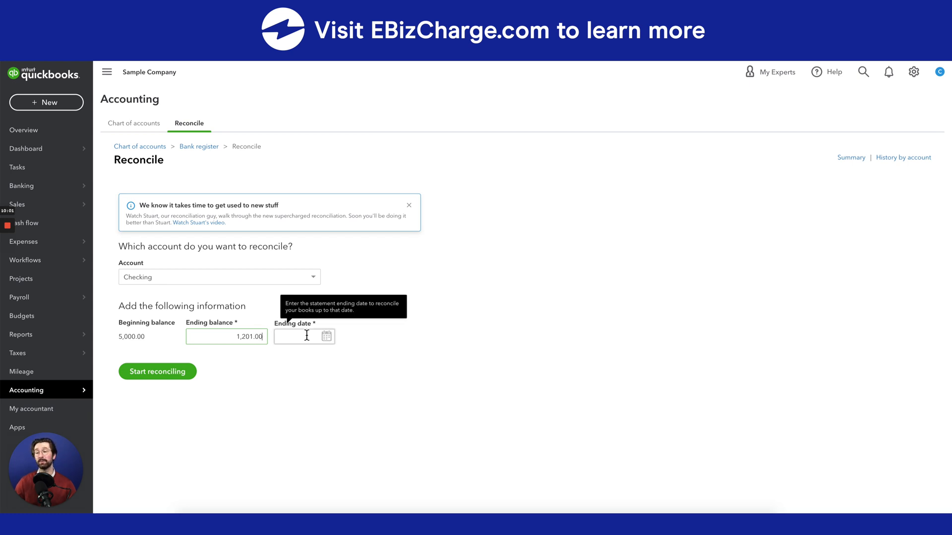
pyautogui.click(304, 336)
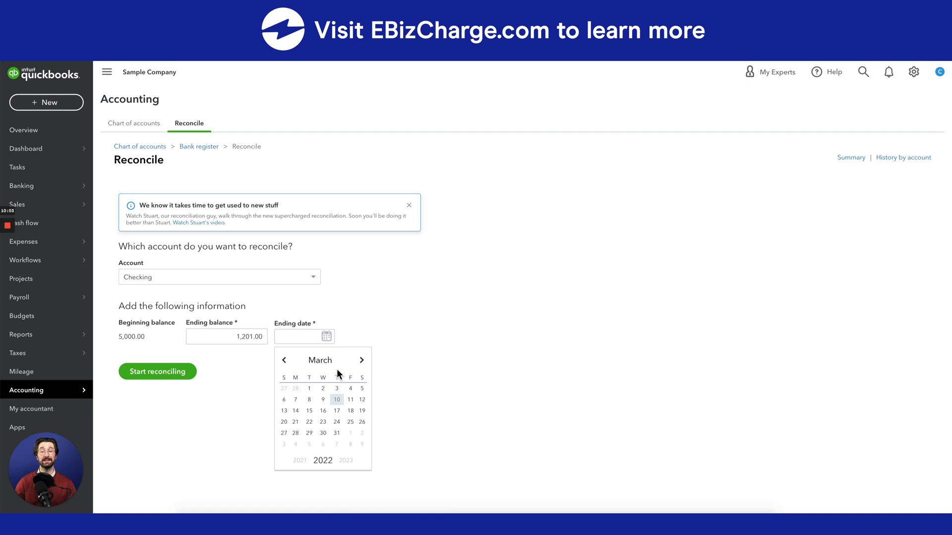
pyautogui.click(336, 399)
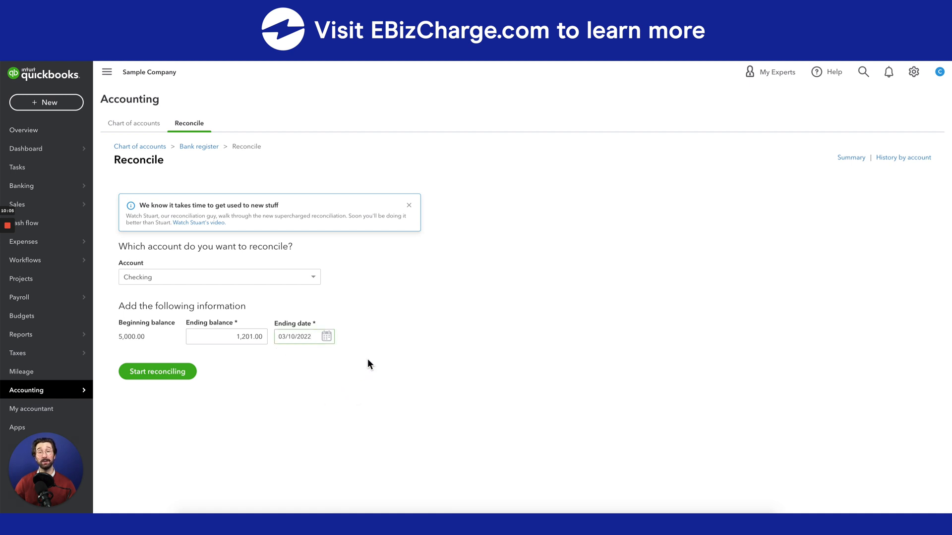
pyautogui.moveTo(299, 311)
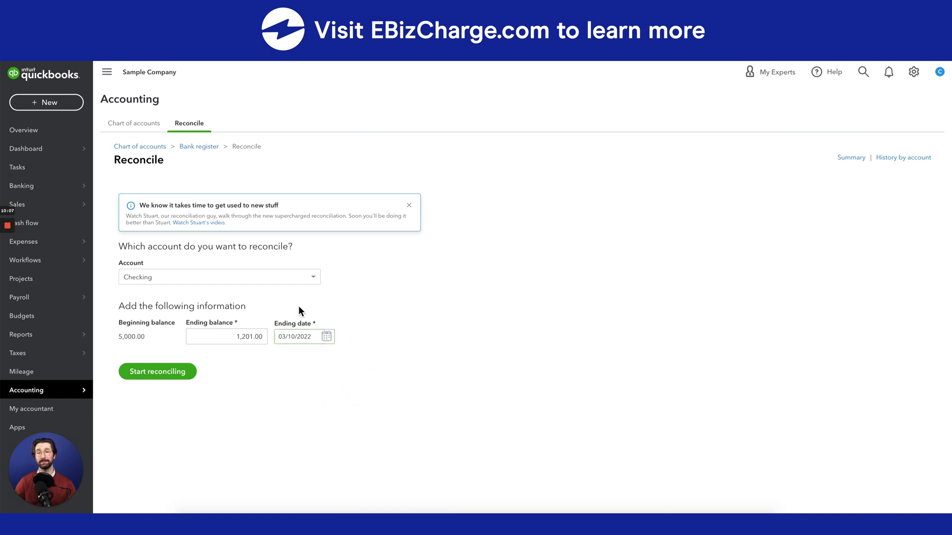
pyautogui.click(158, 371)
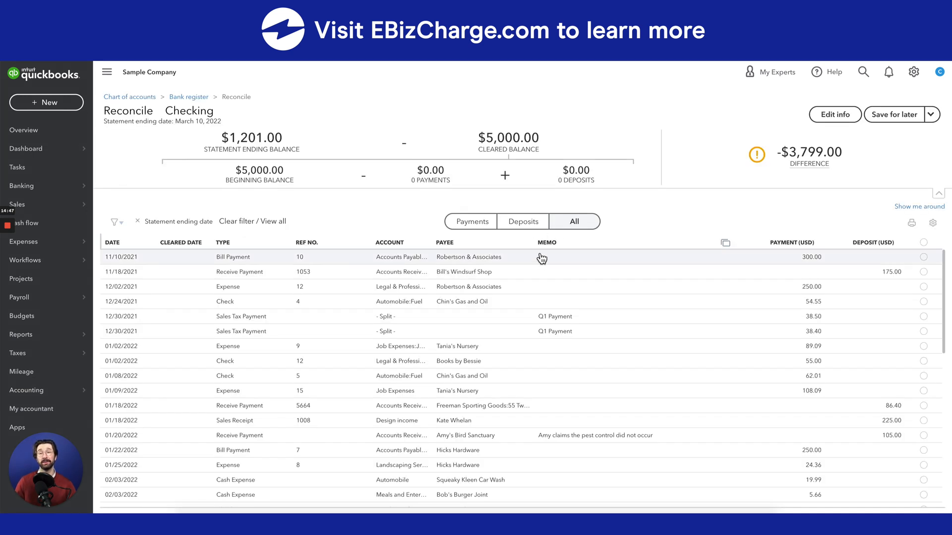
pyautogui.moveTo(565, 256)
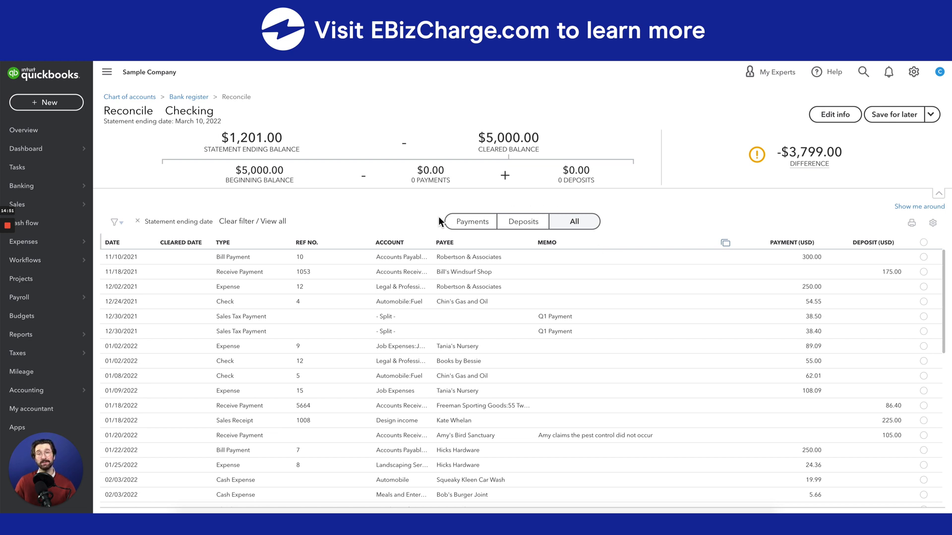
pyautogui.moveTo(527, 237)
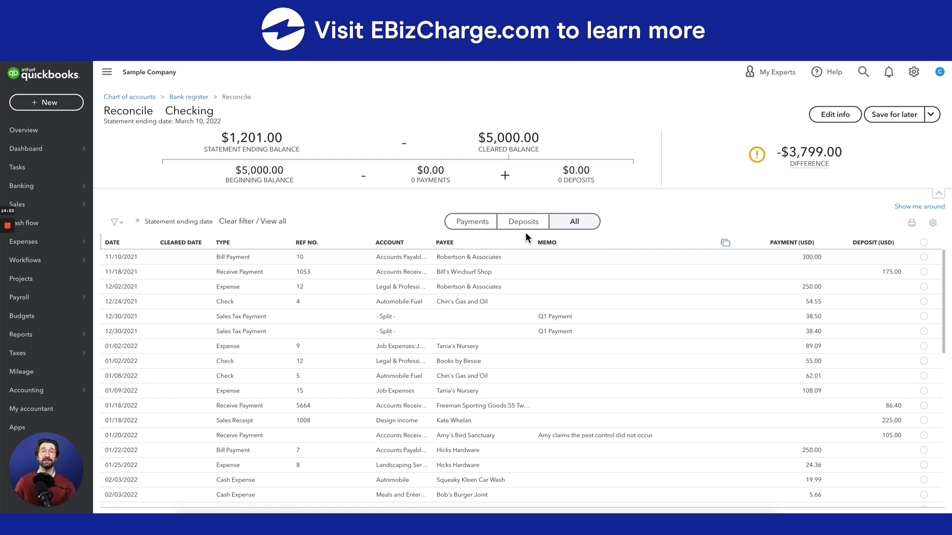
pyautogui.moveTo(631, 252)
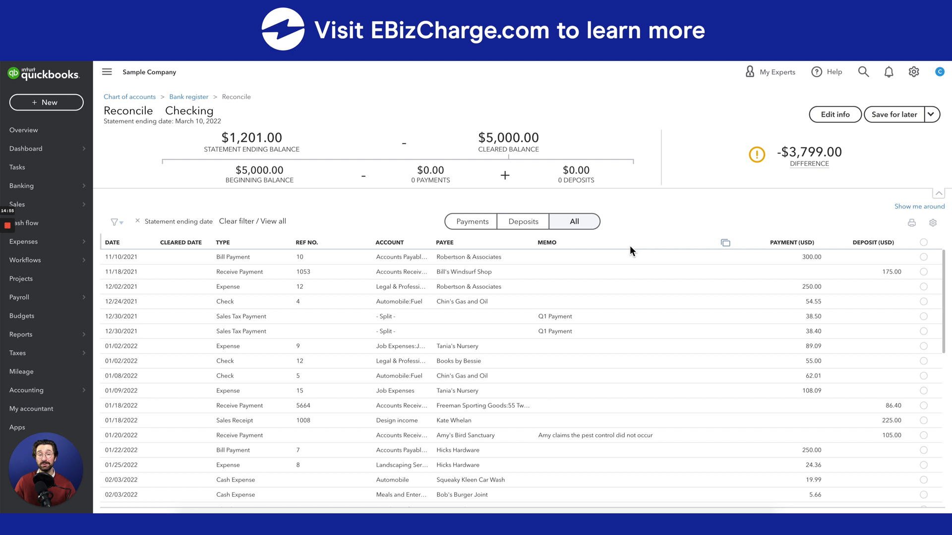
# - Clear the 300.00 and 250.00 Robertson & Associates items and the 175.00 Bill's Windsurf Shop deposit
pyautogui.click(924, 257)
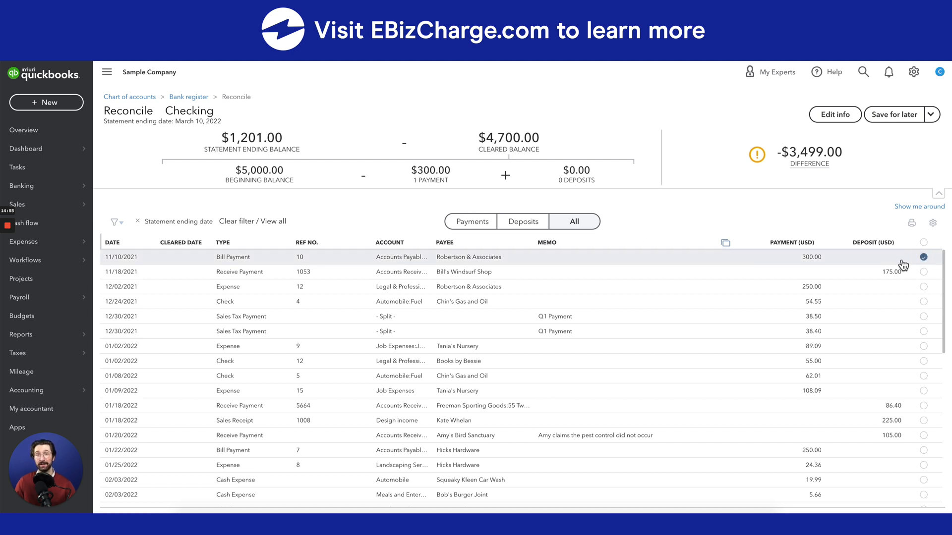
pyautogui.click(924, 271)
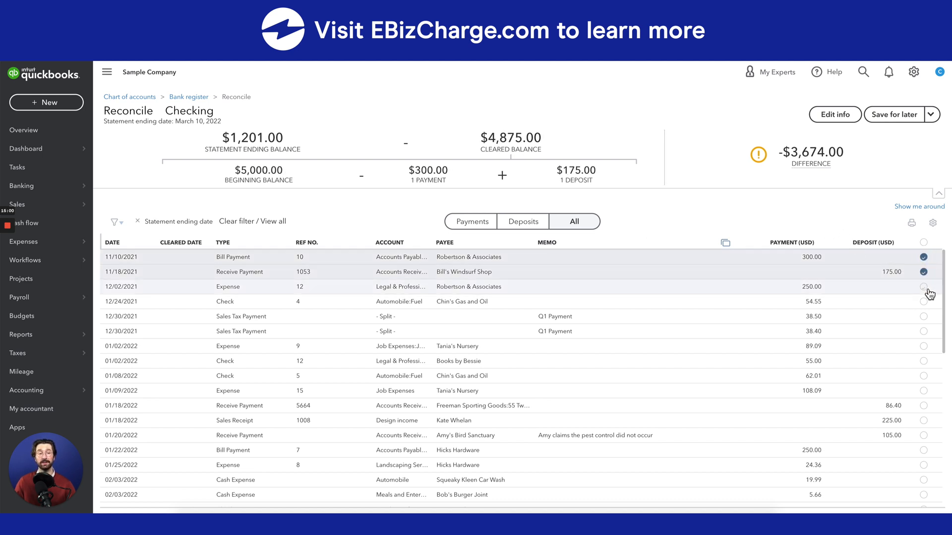
pyautogui.click(923, 301)
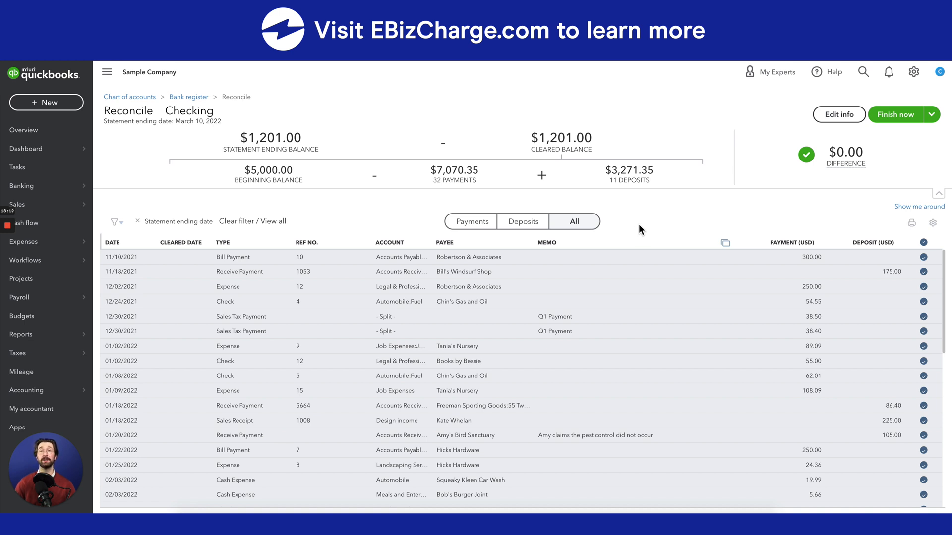
pyautogui.moveTo(820, 172)
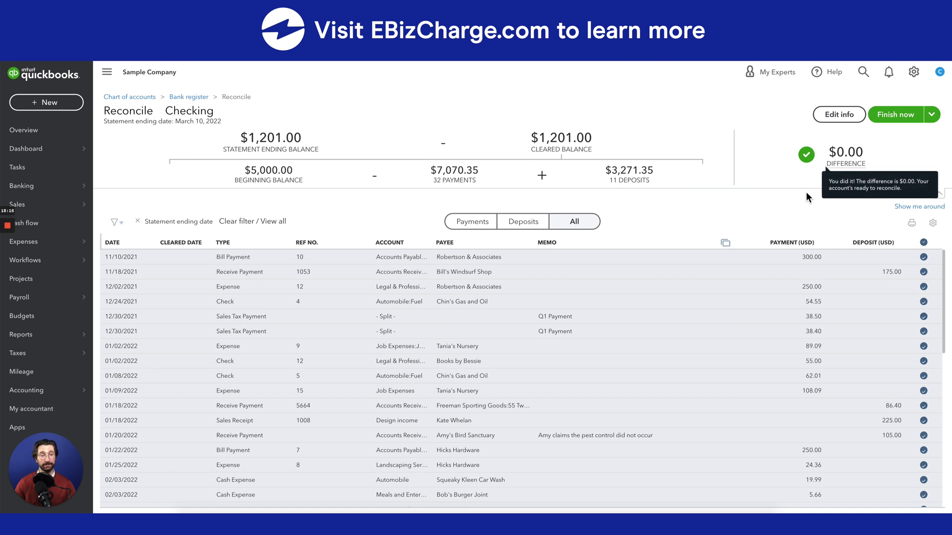
pyautogui.moveTo(793, 194)
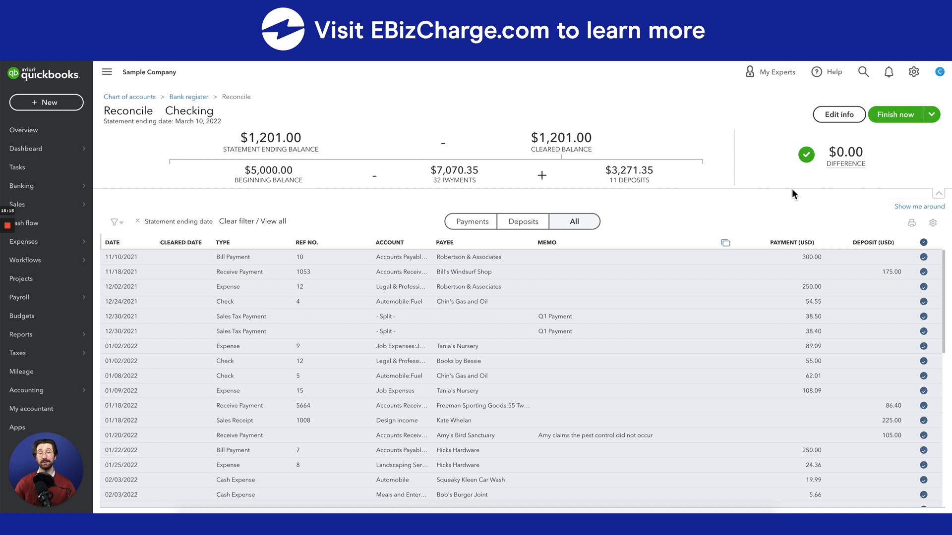
pyautogui.moveTo(783, 193)
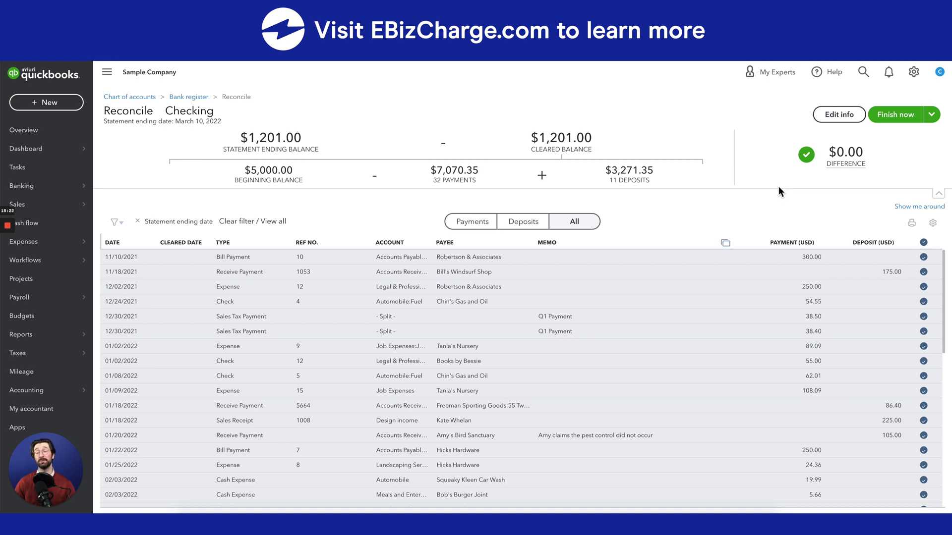
pyautogui.moveTo(835, 125)
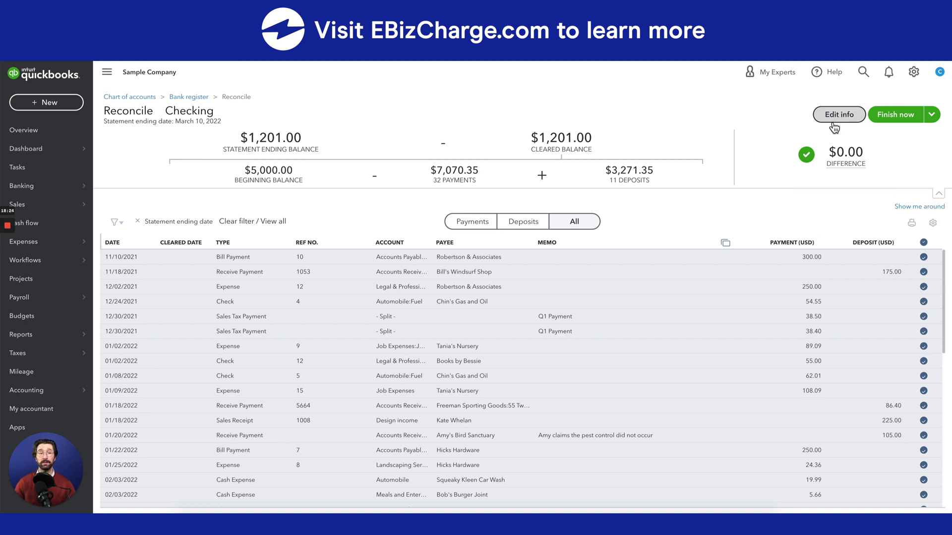
# - Review the statement info ($1,201.00, 03/10/2022) unchanged, then finish the reconciliation
pyautogui.click(839, 114)
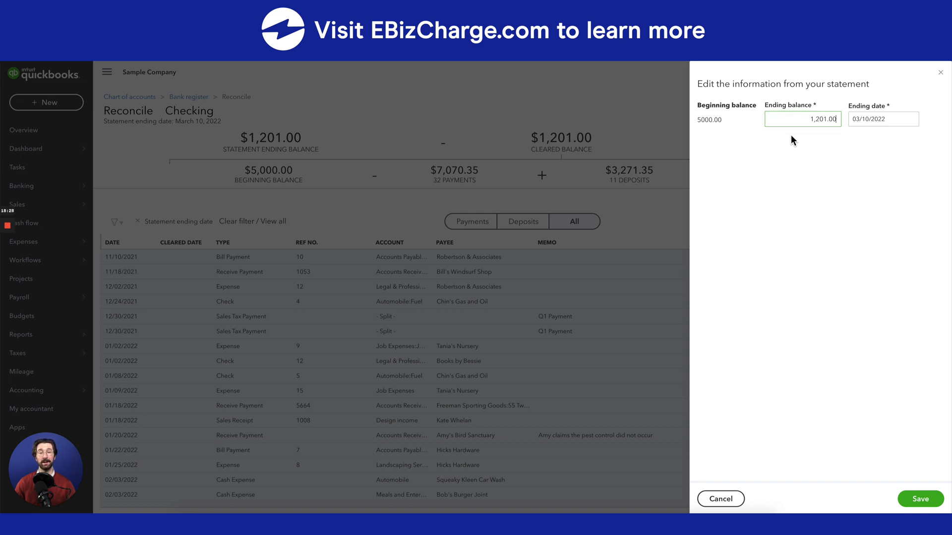
pyautogui.moveTo(665, 174)
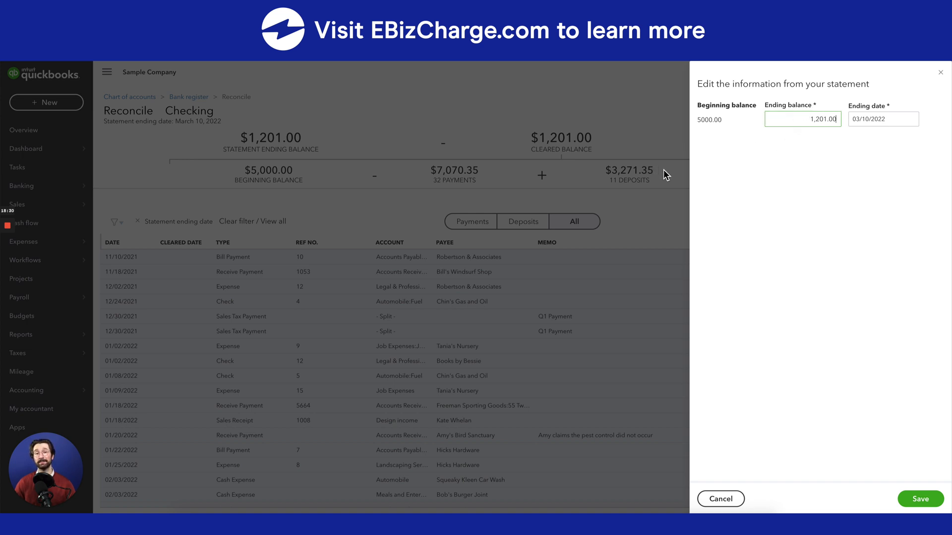
pyautogui.click(920, 498)
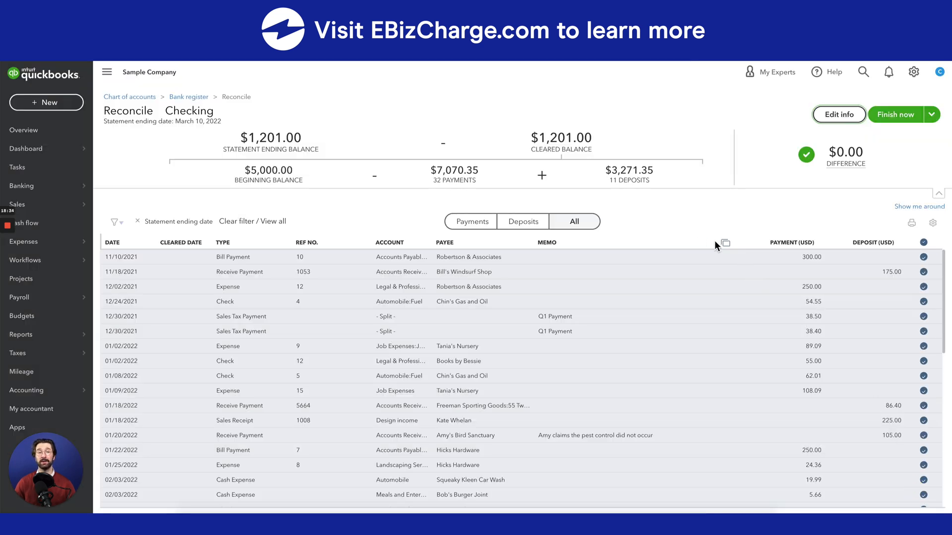
pyautogui.click(894, 114)
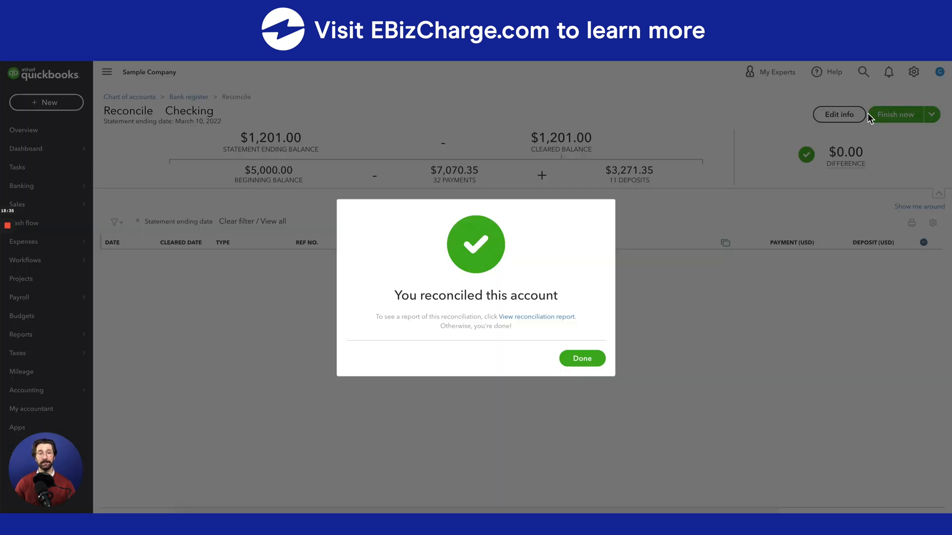
pyautogui.moveTo(595, 219)
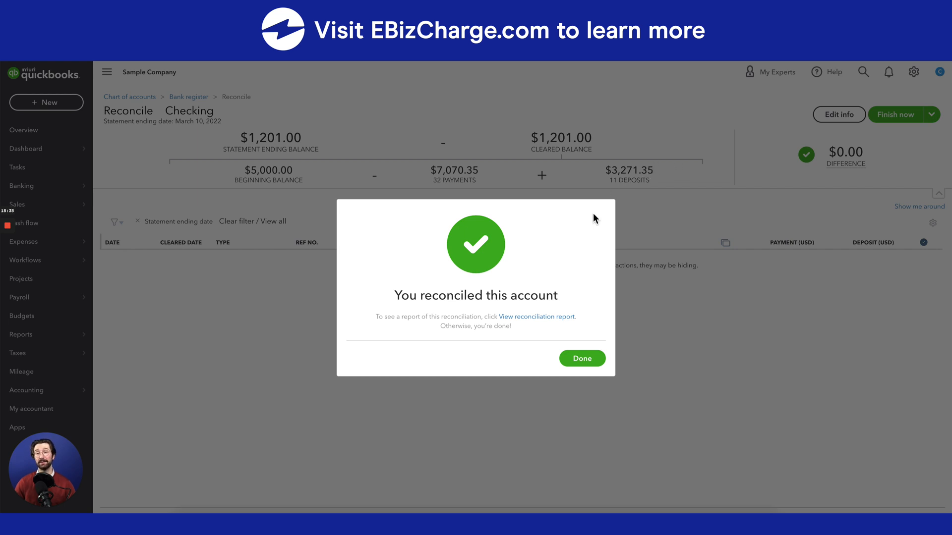
pyautogui.moveTo(552, 319)
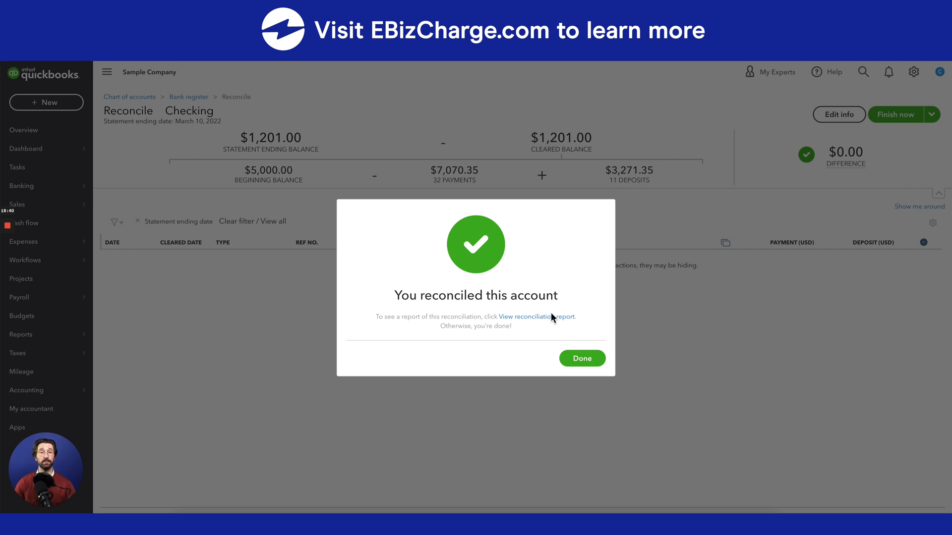
# - View the 03/10/2022 Checking reconciliation report and scroll through its cleared payments
pyautogui.click(537, 317)
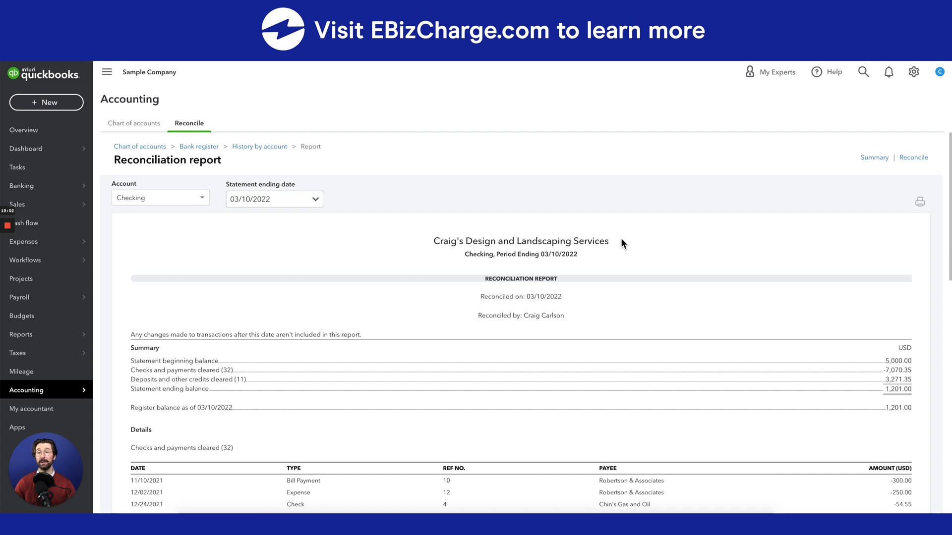
pyautogui.moveTo(616, 247)
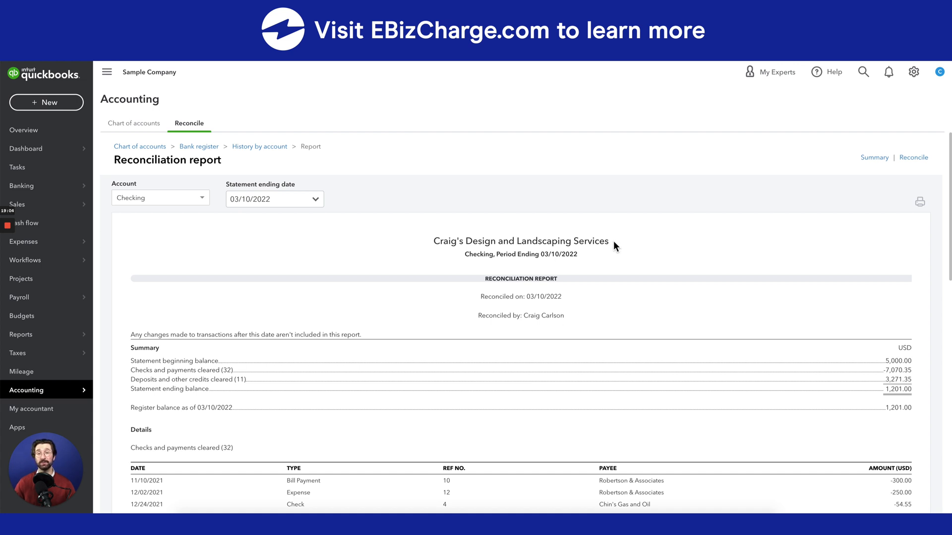
pyautogui.scroll(-3)
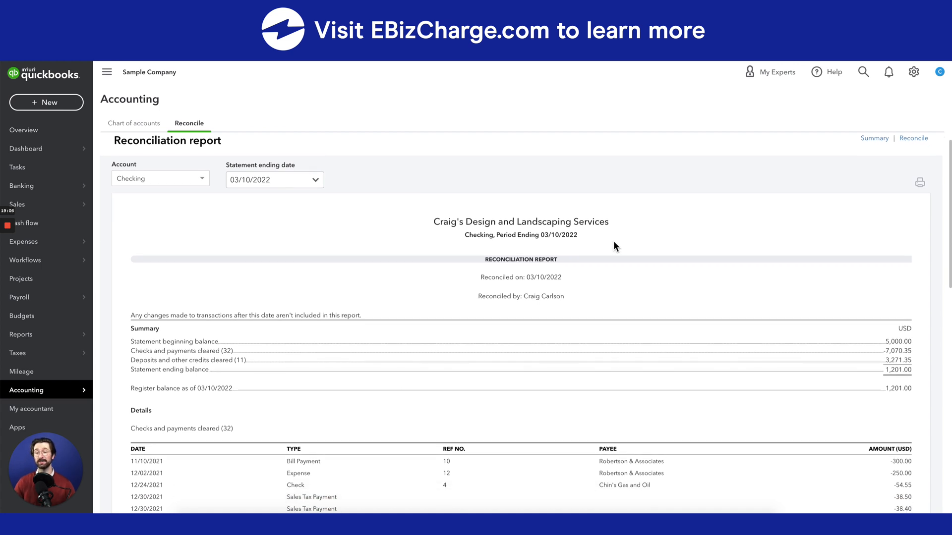
pyautogui.scroll(-3)
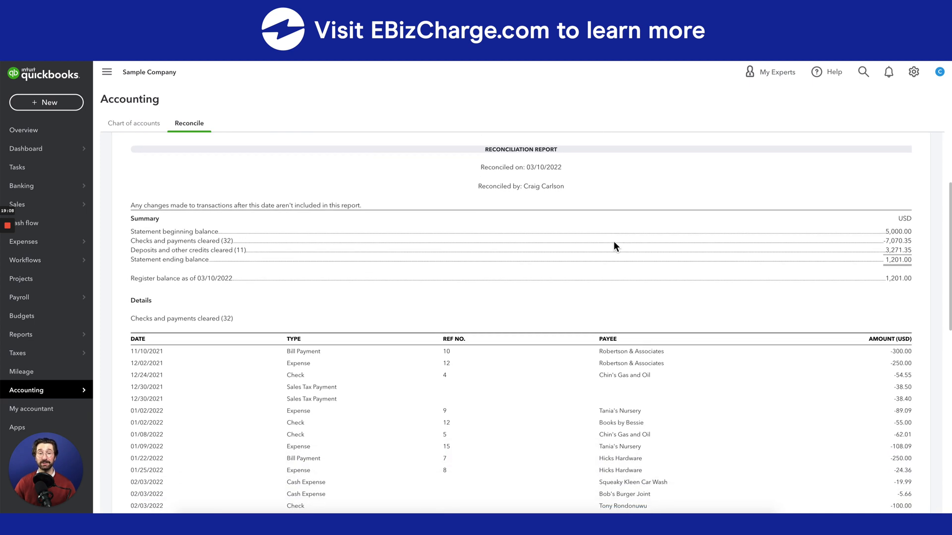
pyautogui.scroll(-3)
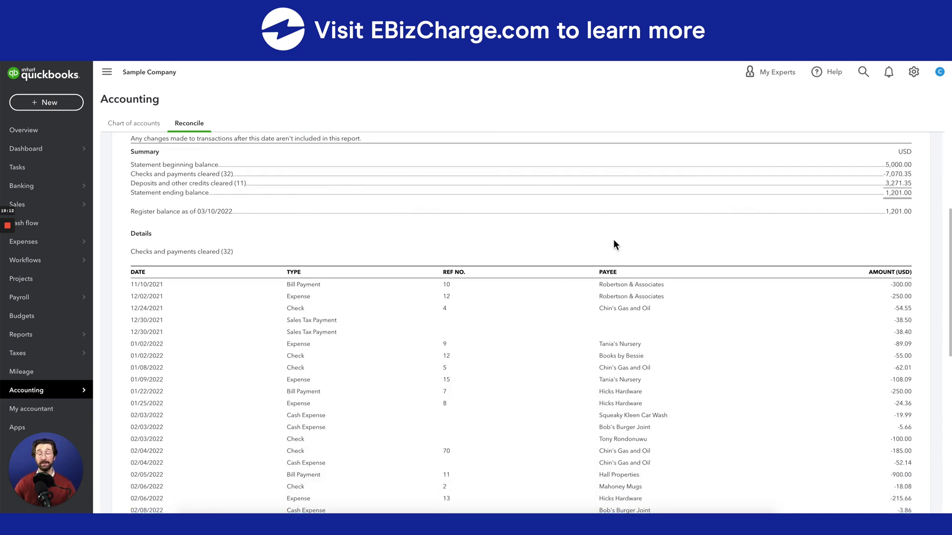
pyautogui.scroll(3)
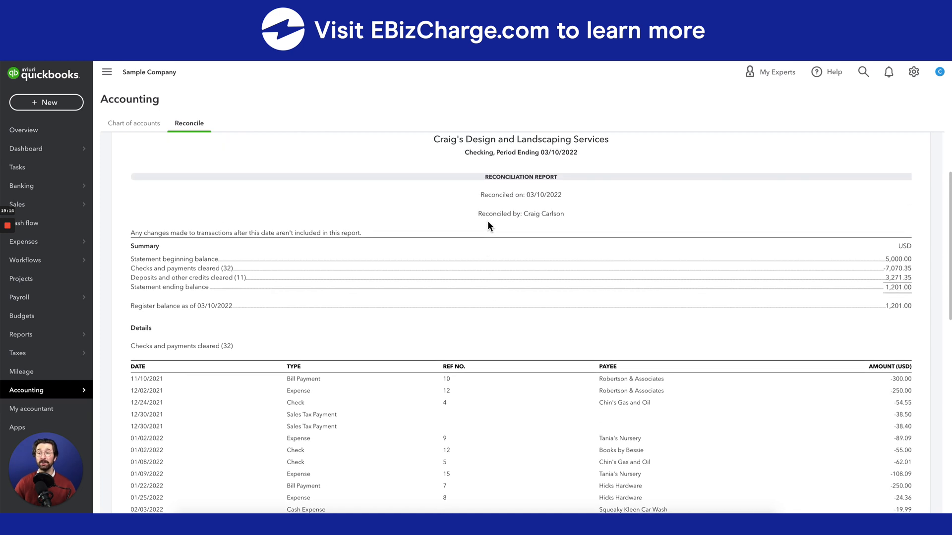
pyautogui.scroll(3)
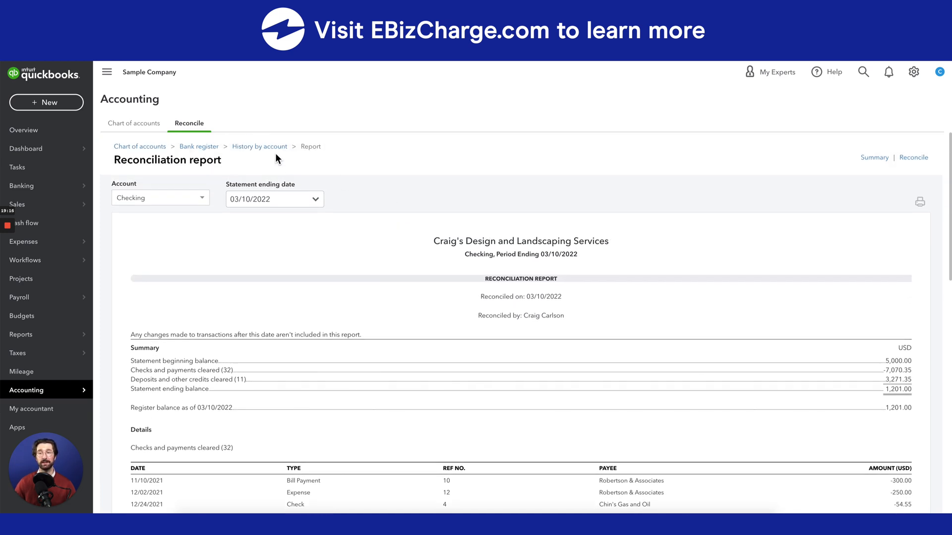
pyautogui.moveTo(259, 146)
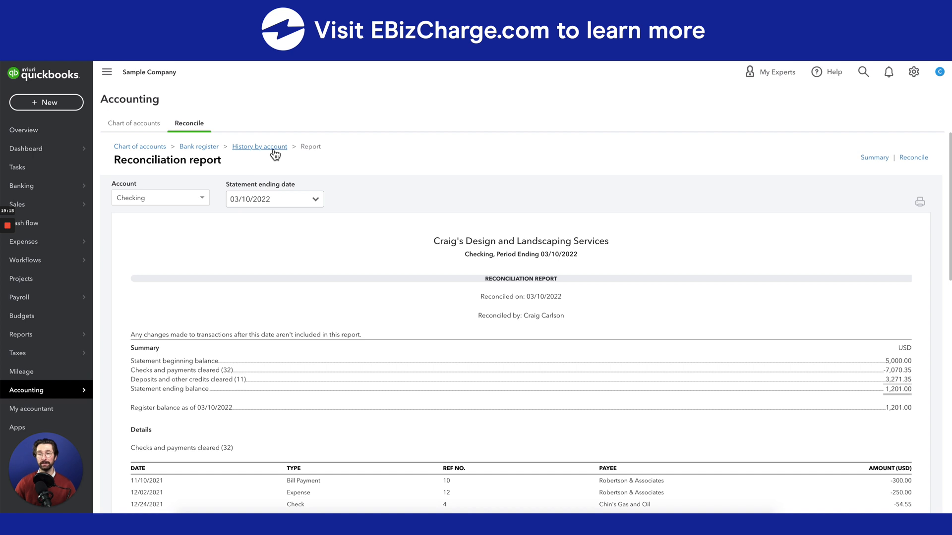
# - Open Checking's reconciliation history by account, then begin reconciling the next statement
pyautogui.click(259, 146)
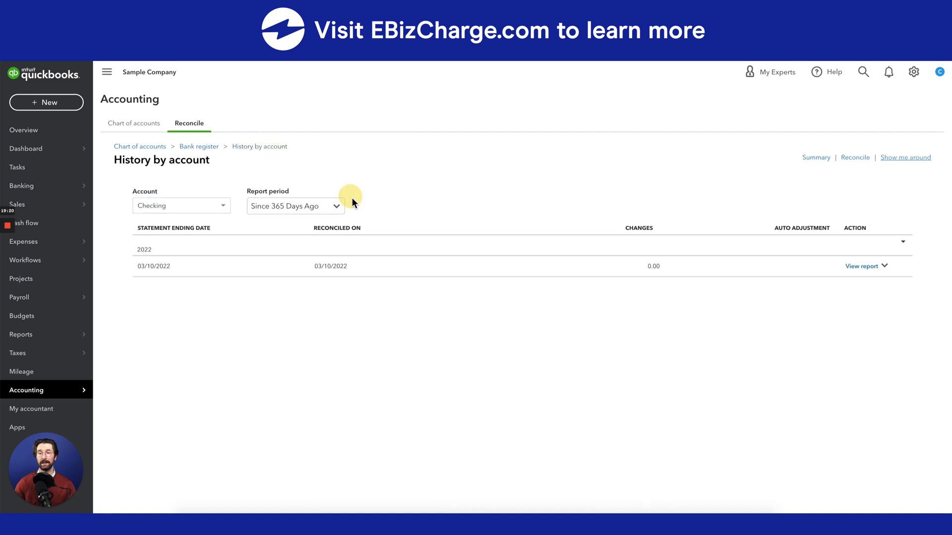
pyautogui.moveTo(524, 285)
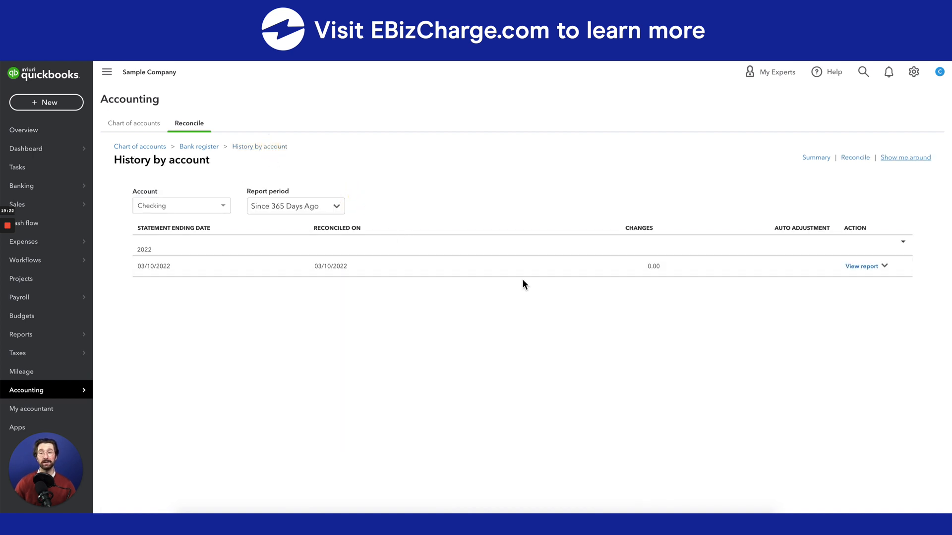
pyautogui.moveTo(391, 297)
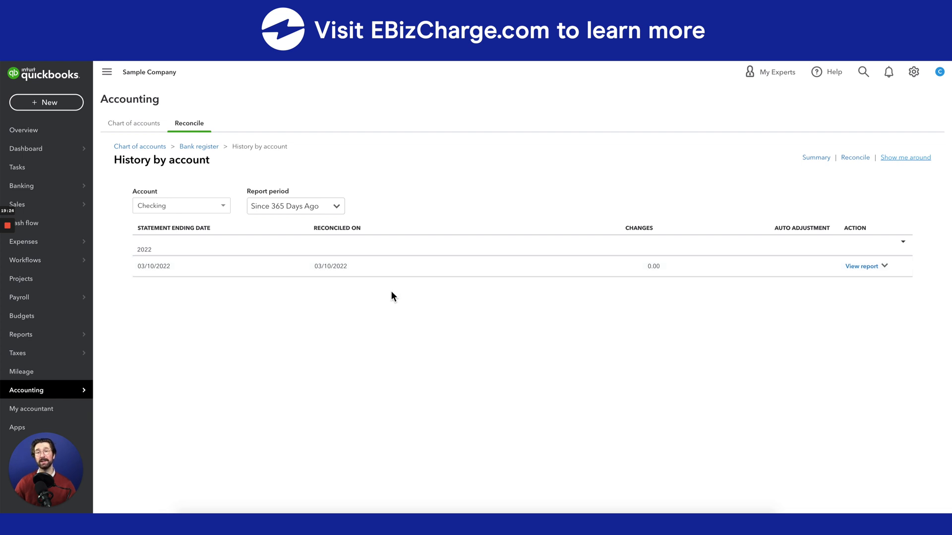
pyautogui.moveTo(399, 297)
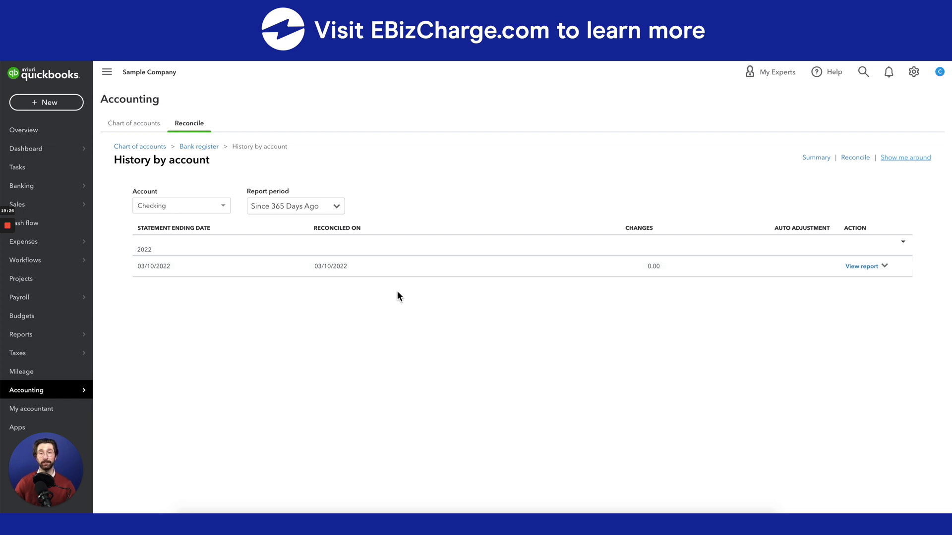
pyautogui.click(854, 157)
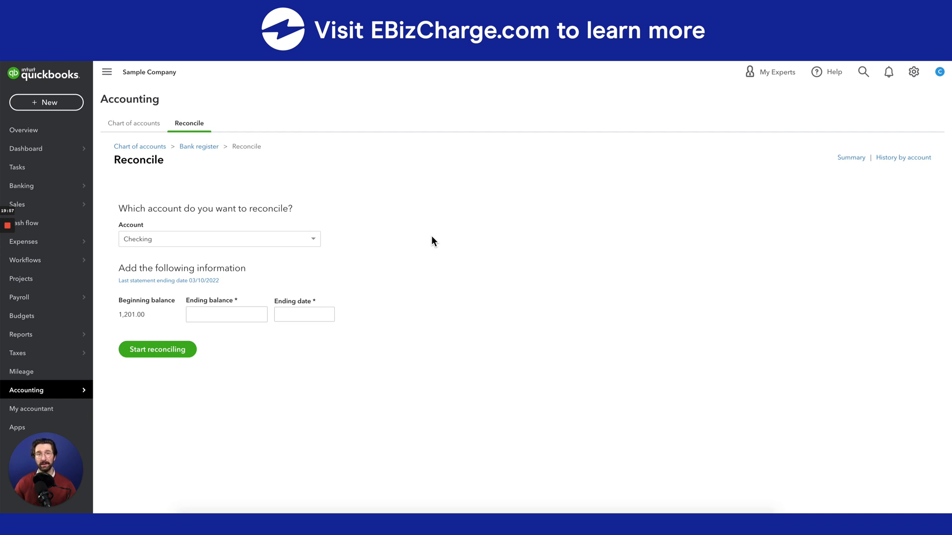
pyautogui.moveTo(413, 249)
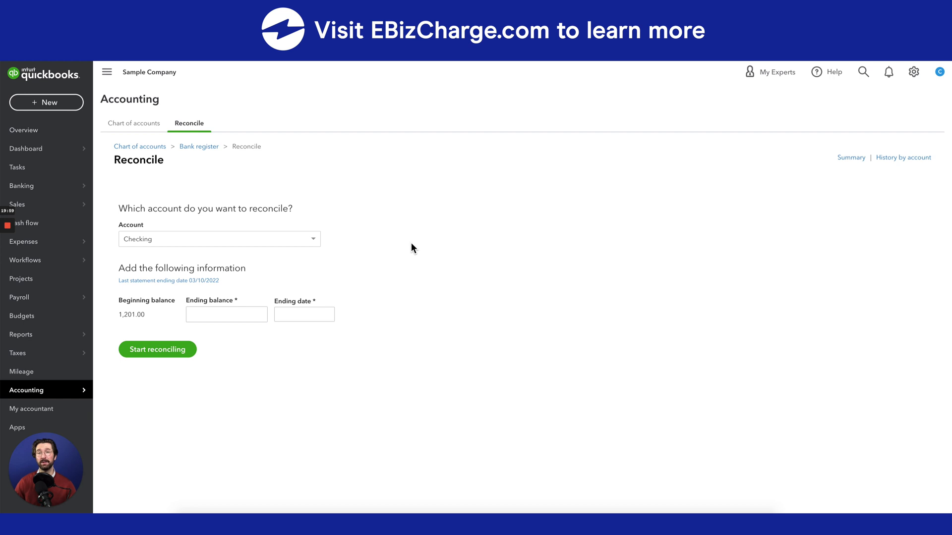
pyautogui.moveTo(405, 251)
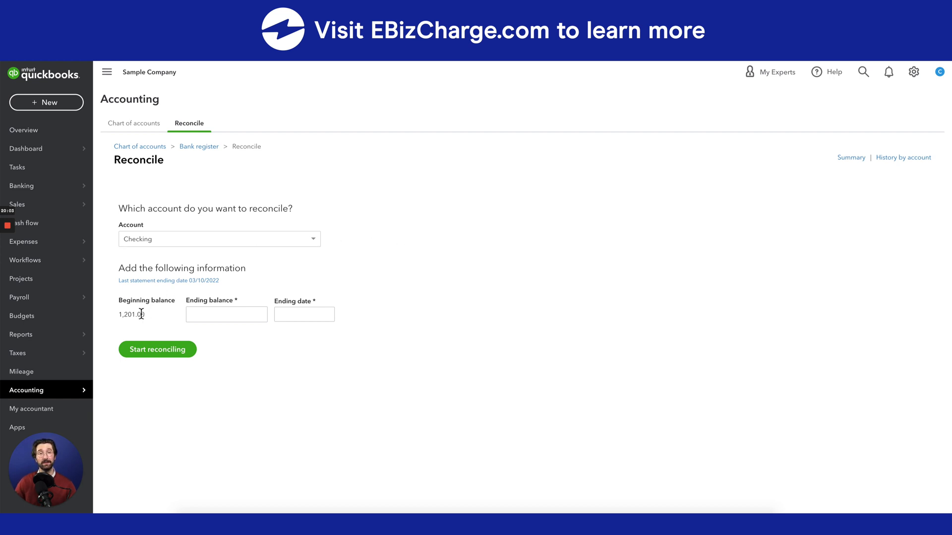
pyautogui.moveTo(141, 327)
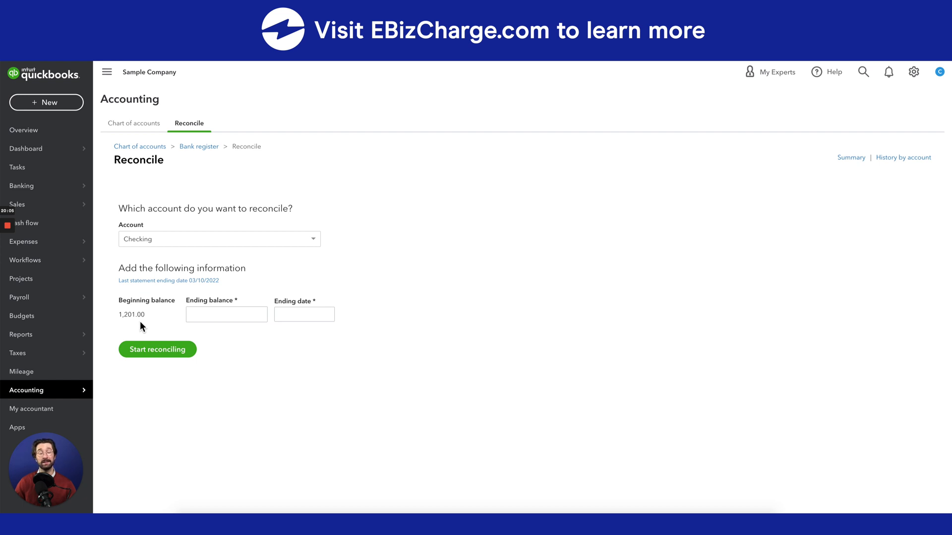
pyautogui.moveTo(442, 158)
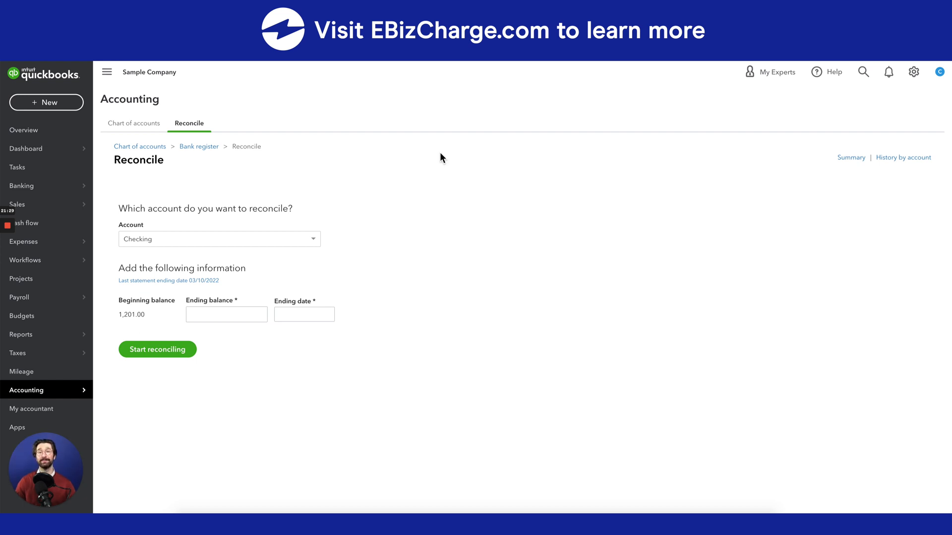